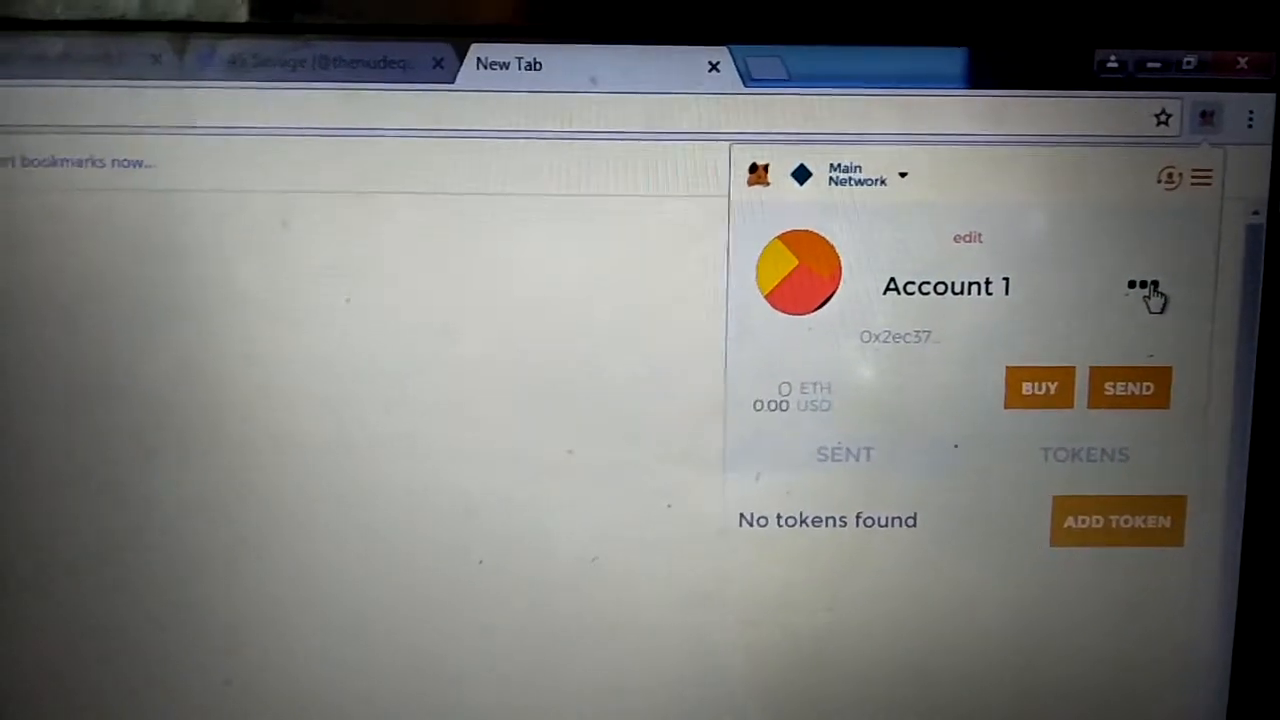
left_click(1140, 288)
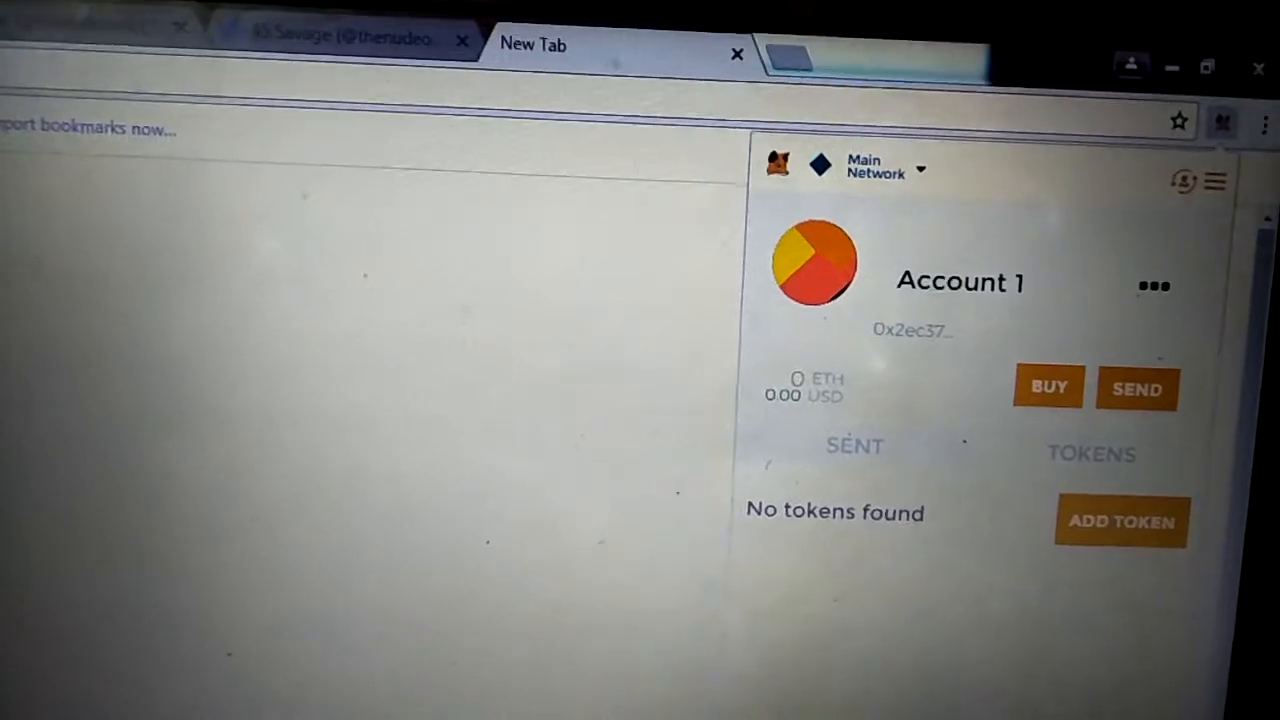
left_click(1136, 388)
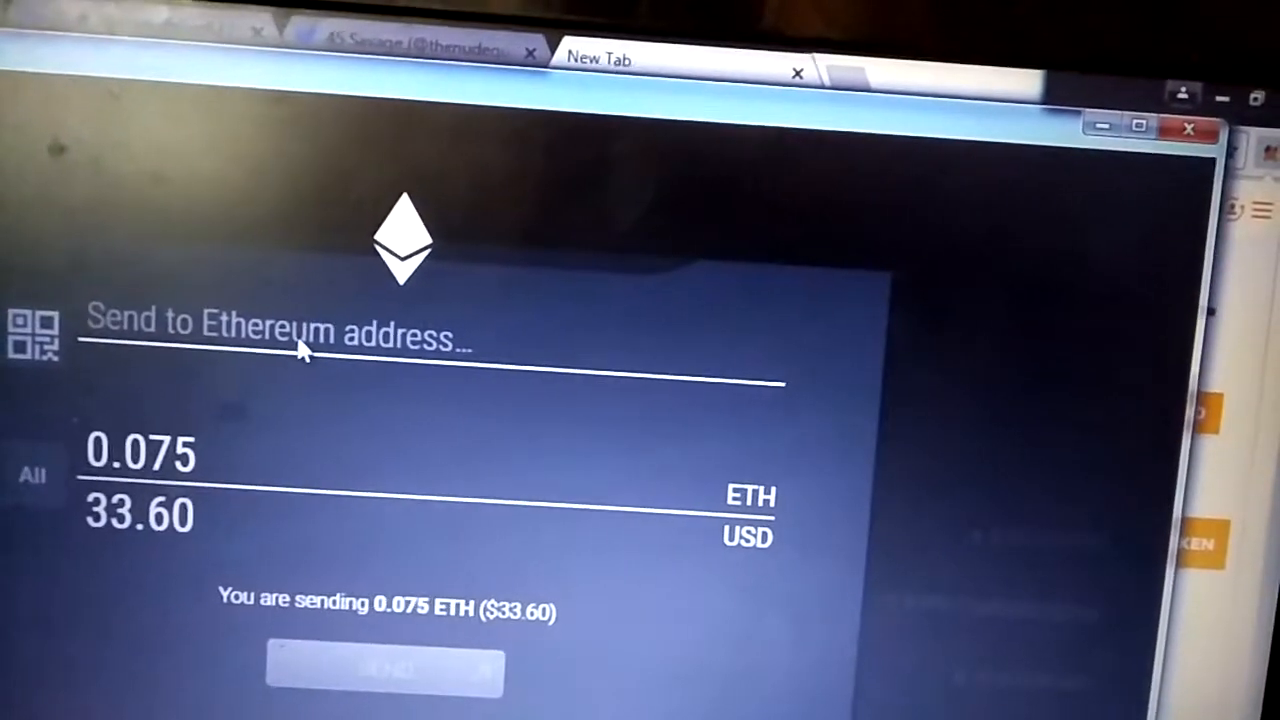
right_click(310, 344)
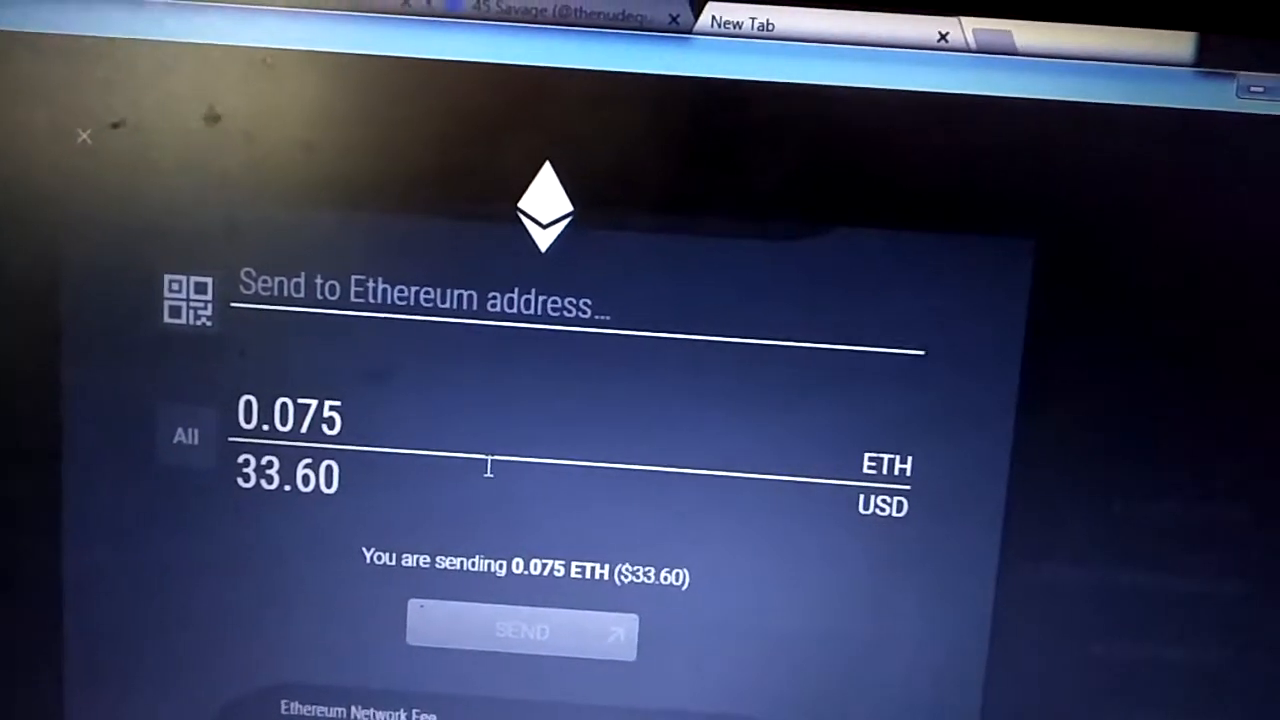
type("0x2ec3757e51f62B03eCAd6930a3CBCB0054C5A79C")
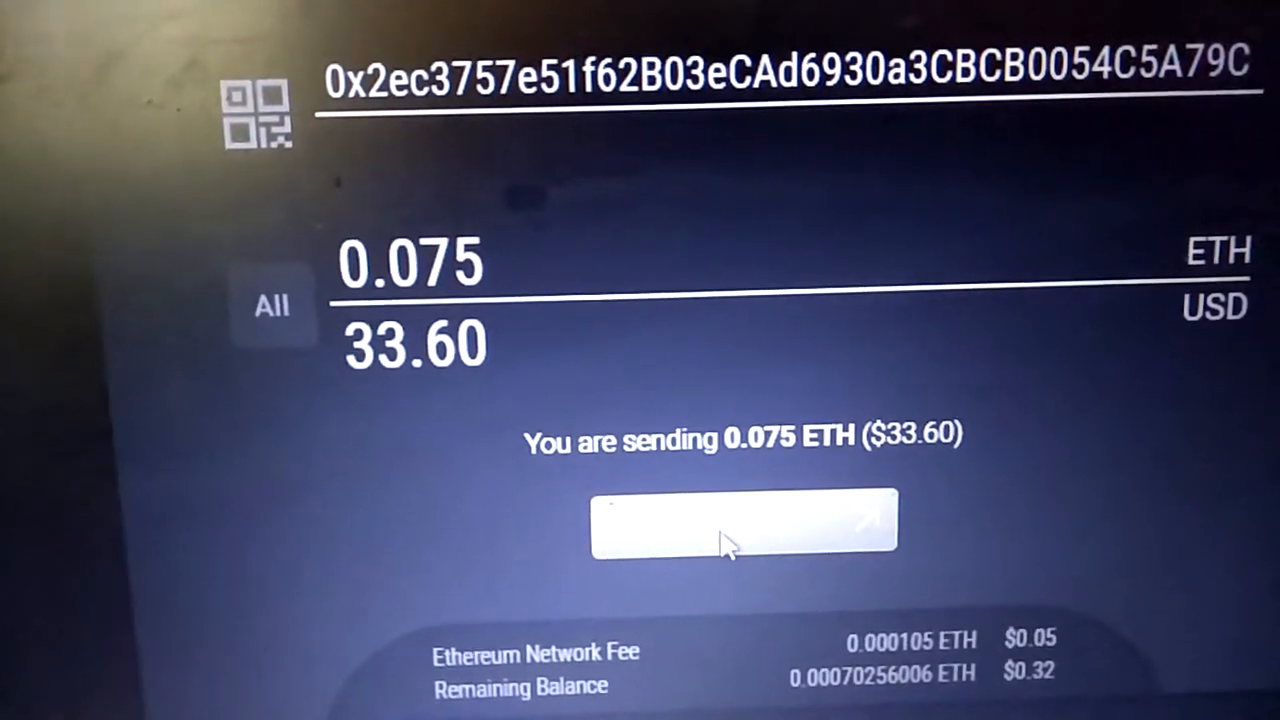
Send 0.075 ETH ($33.60) to that address and confirm so the transaction is underway.
left_click(744, 522)
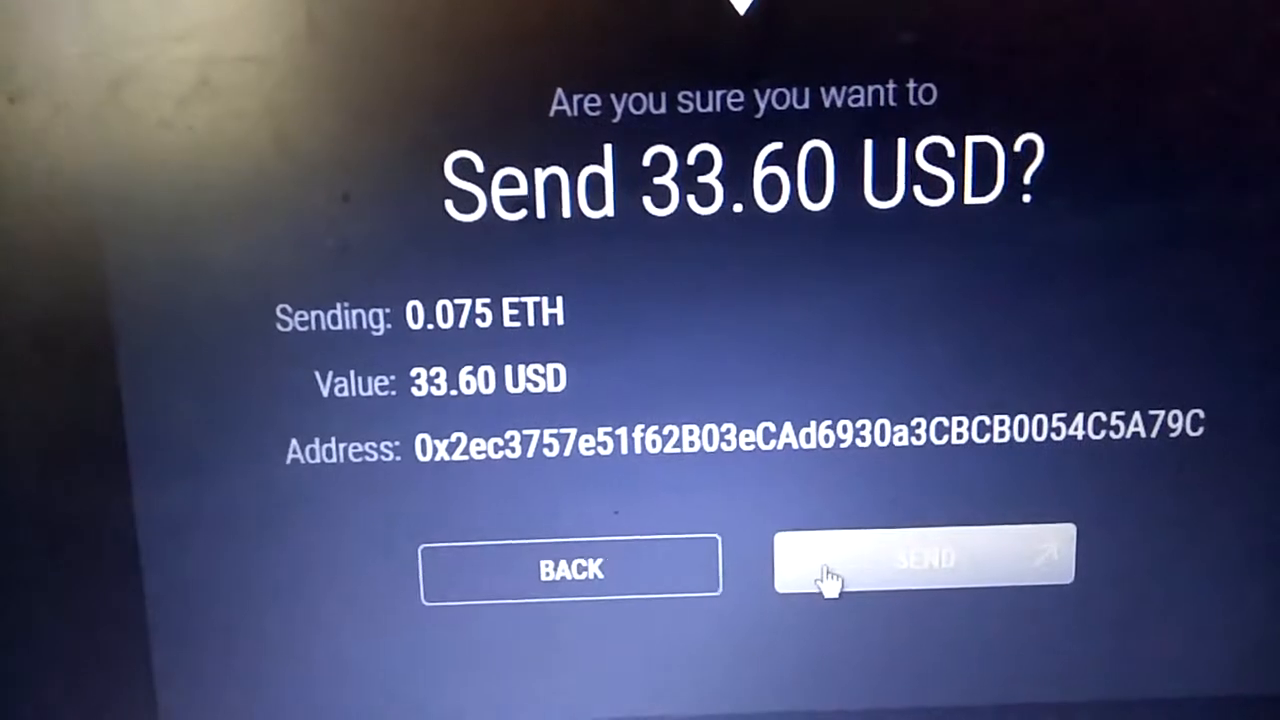
left_click(920, 564)
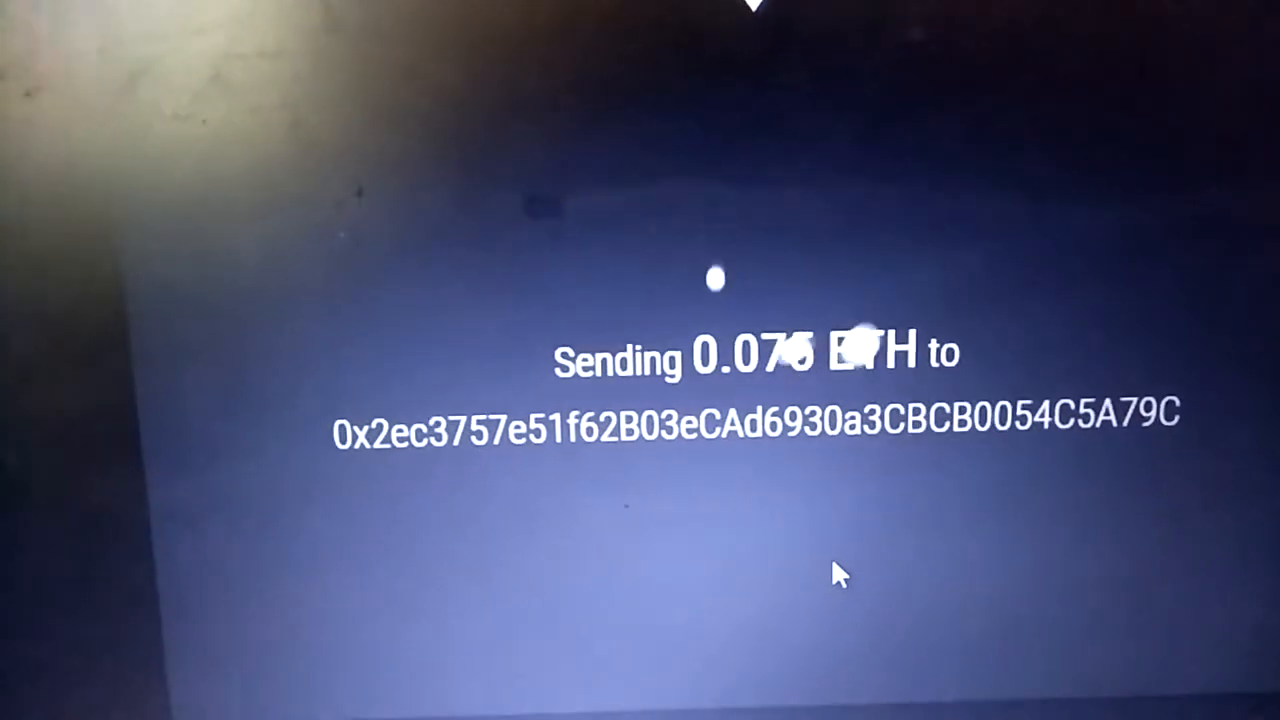